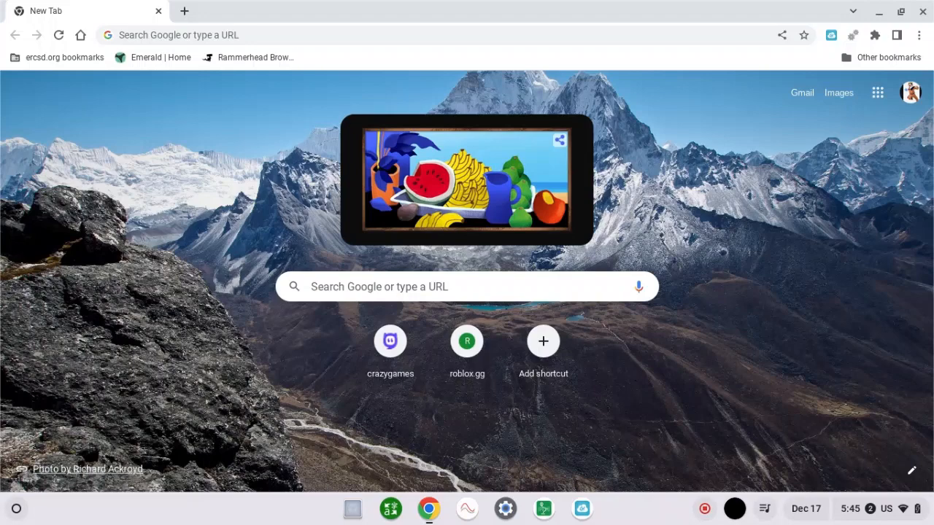
{"action": "type", "text": "="}
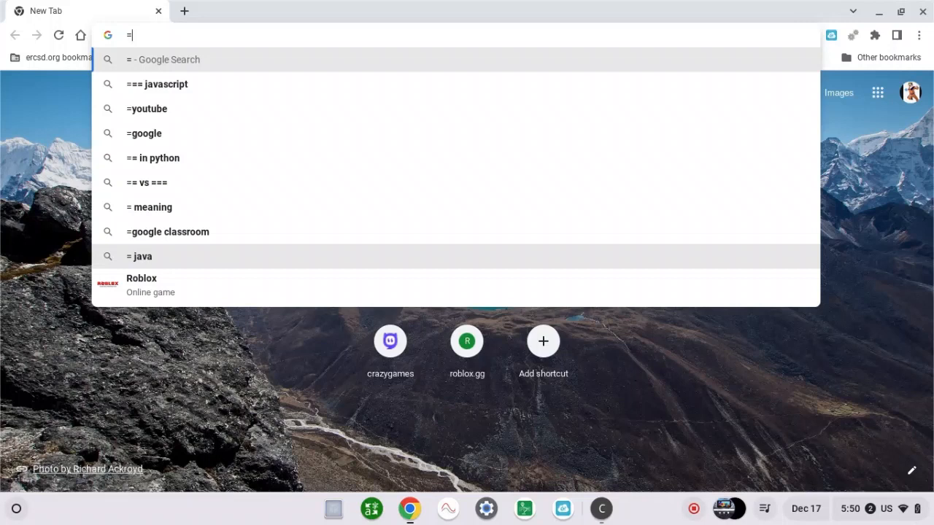
{"action": "key", "text": "Escape"}
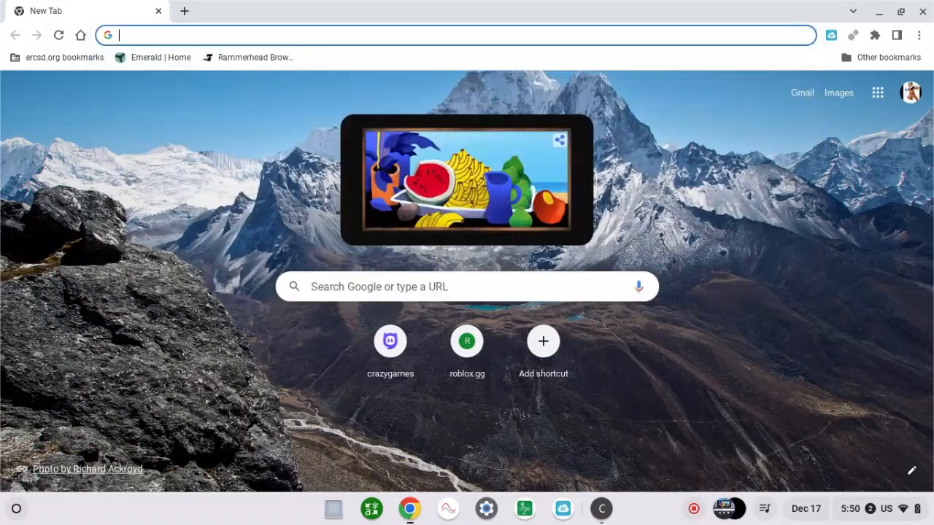
{"action": "type", "text": "https://412.smtmarking.com/"}
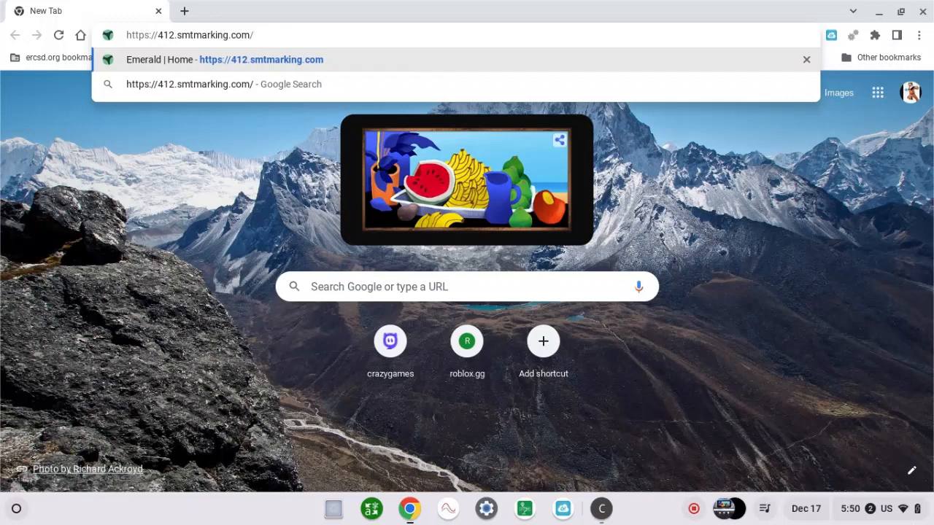
Load Emerald | Home and begin entering 'www' in its Search box
{"action": "left_click", "coordinate": [259, 59]}
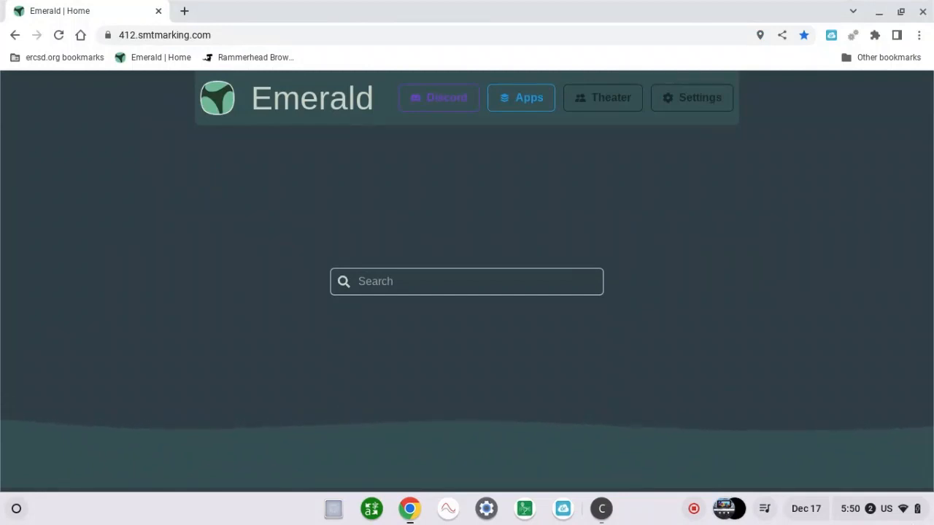
{"action": "left_click", "coordinate": [183, 12]}
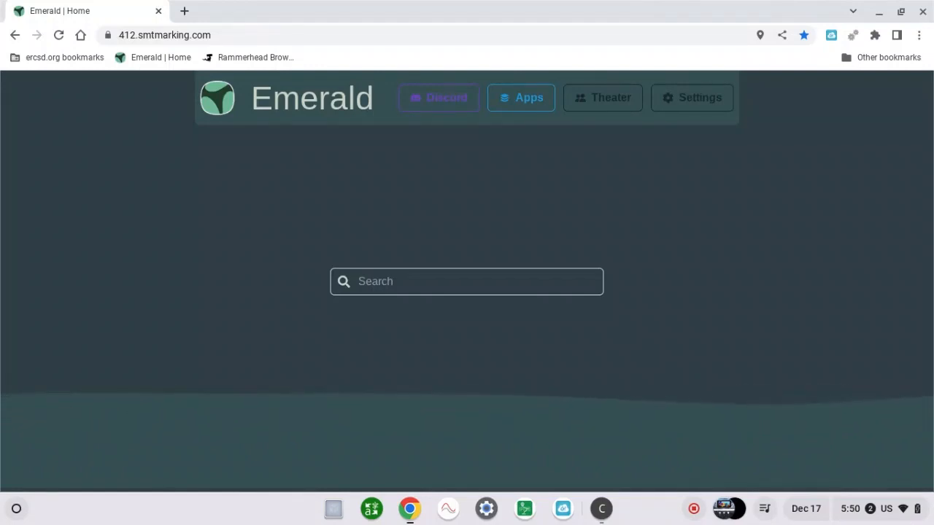
{"action": "type", "text": "www.google.co"}
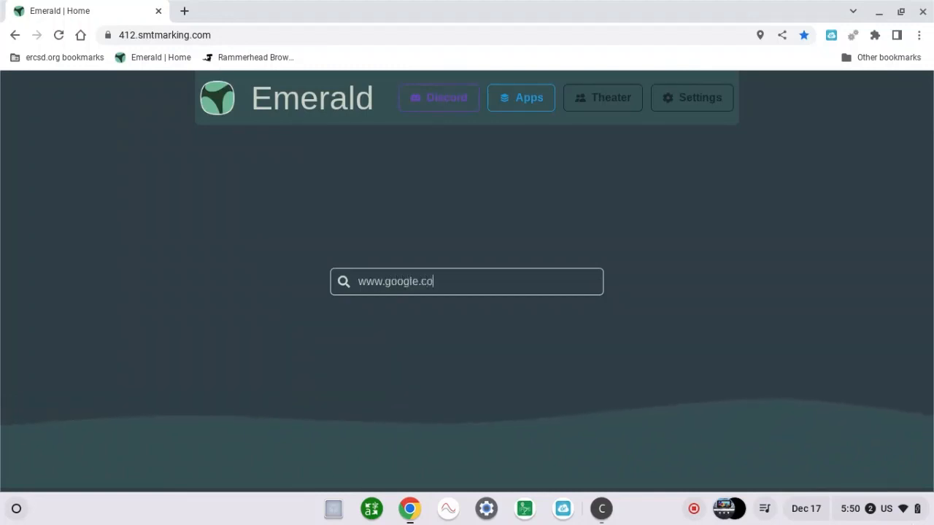
{"action": "type", "text": "m"}
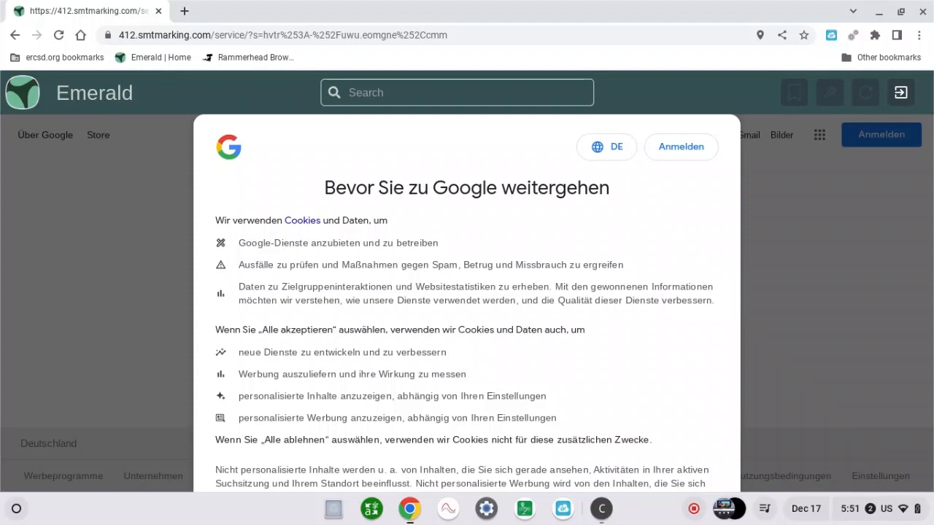
Switch the consent notice from DE to English and reject all optional Google cookies
{"action": "scroll", "scroll_direction": "down", "scroll_amount": 3}
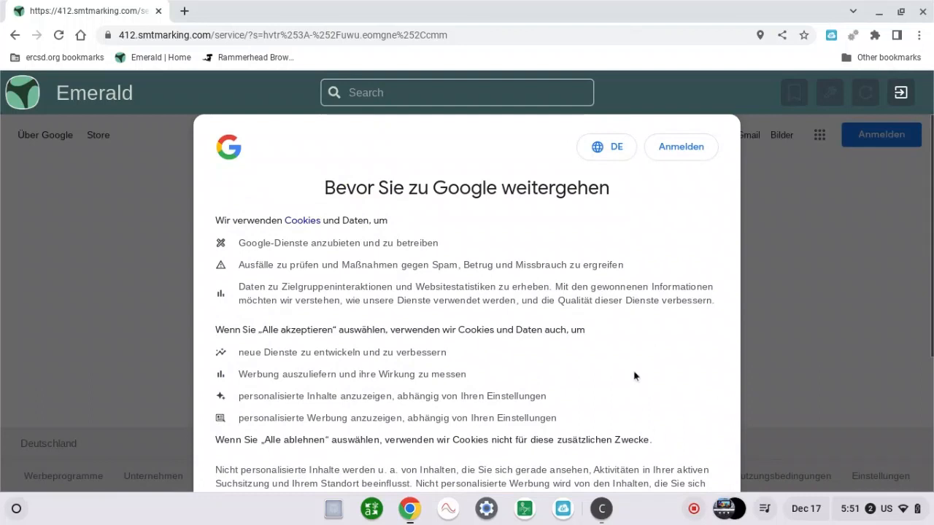
{"action": "left_click", "coordinate": [607, 146]}
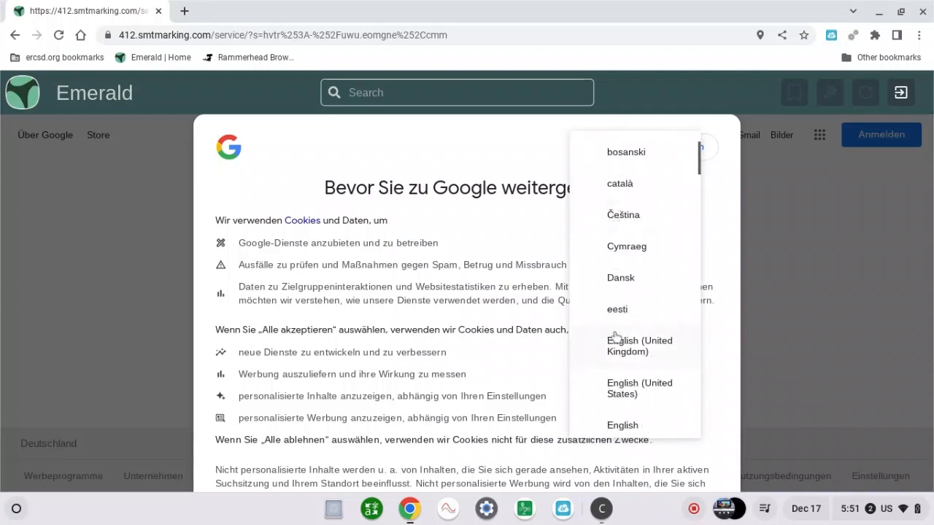
{"action": "scroll", "scroll_direction": "down", "scroll_amount": 3}
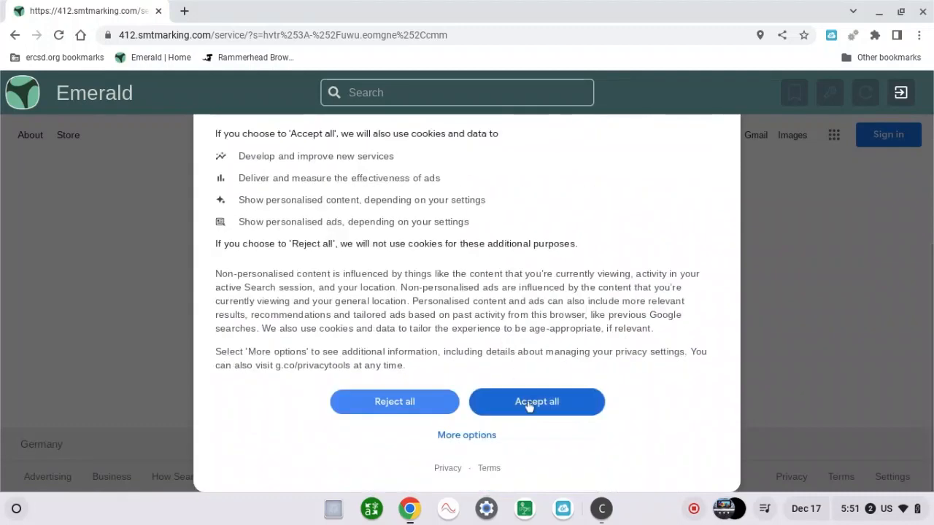
{"action": "mouse_move", "coordinate": [394, 402]}
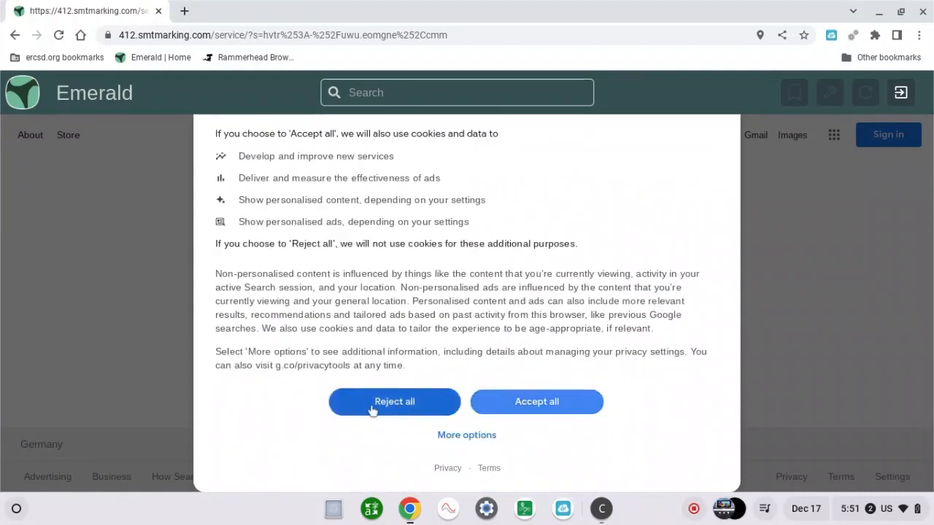
{"action": "left_click", "coordinate": [394, 401]}
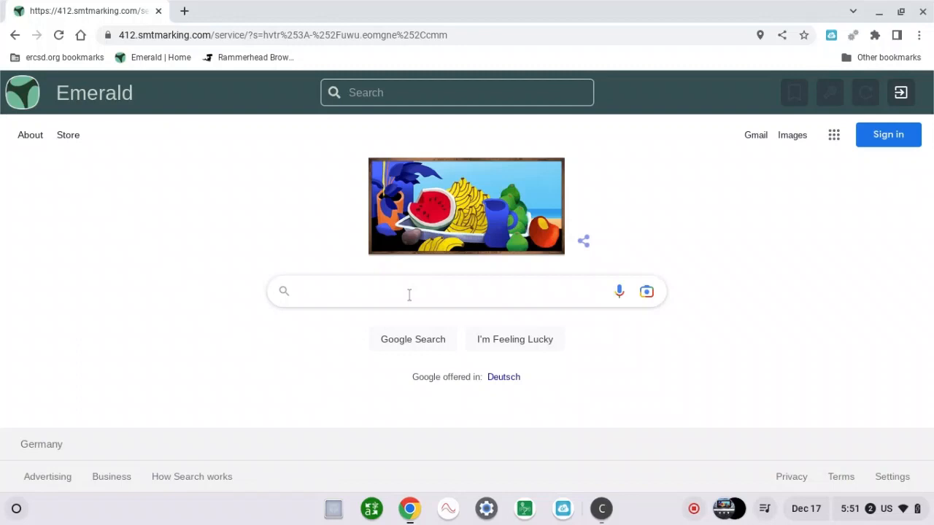
Search Google for 'roblox now gg' and open the now.gg Roblox result
{"action": "type", "text": "roblox now gg"}
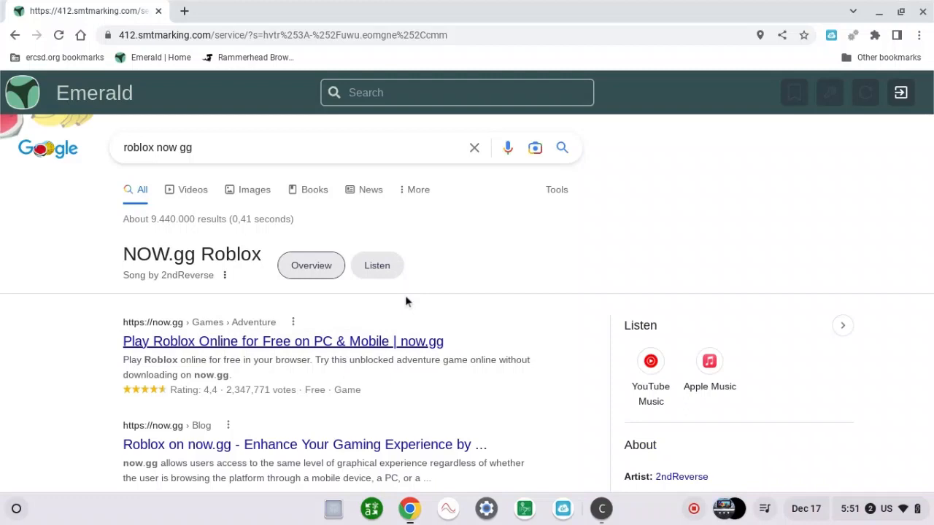
{"action": "left_click", "coordinate": [283, 342]}
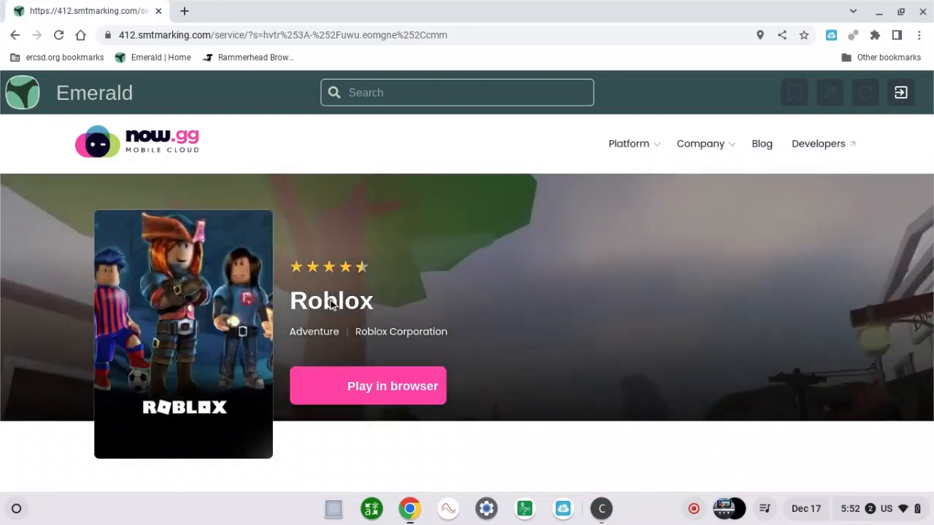
{"action": "left_click", "coordinate": [627, 143]}
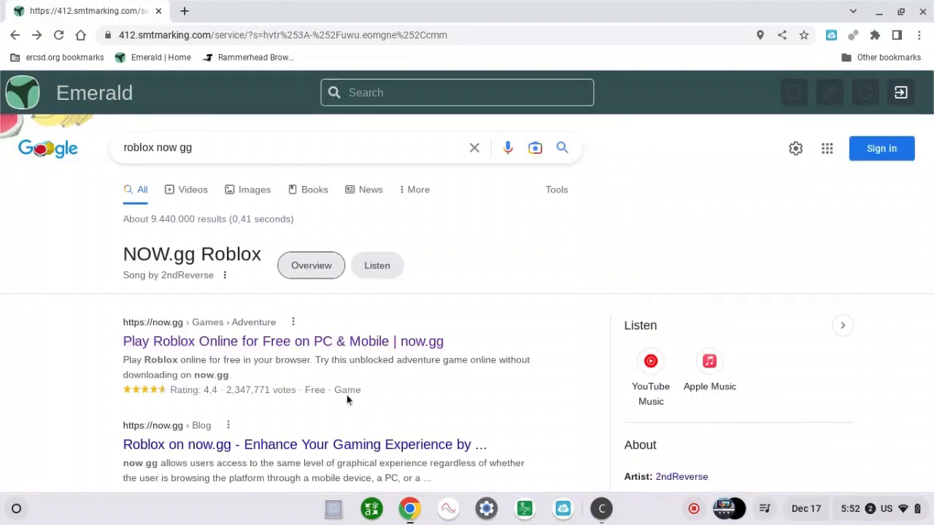
{"action": "mouse_move", "coordinate": [299, 341]}
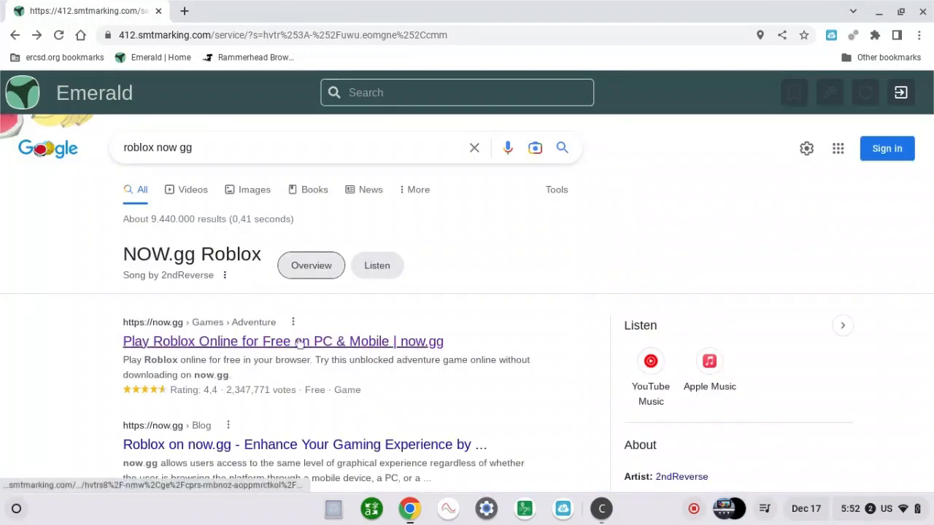
Reopen the now.gg Roblox result and dismiss its 'We value your privacy' notice
{"action": "left_click", "coordinate": [283, 342]}
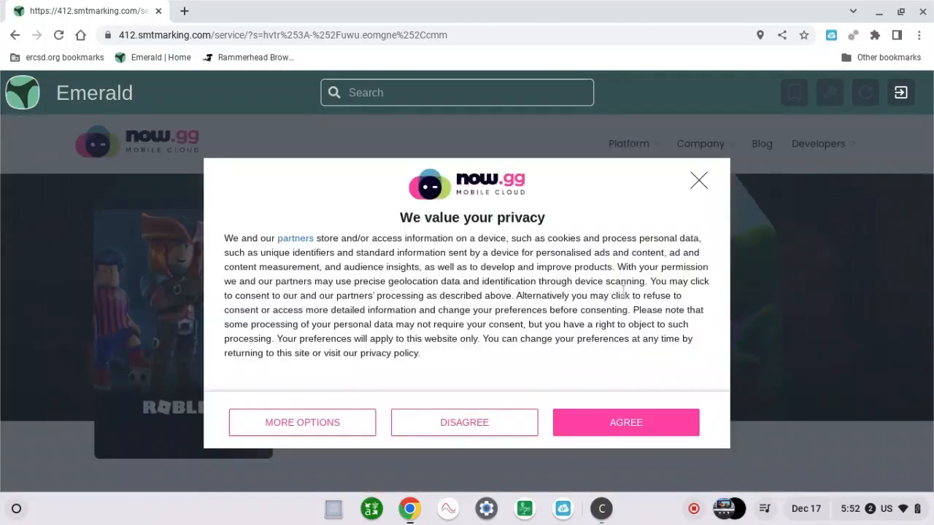
{"action": "left_click", "coordinate": [624, 423]}
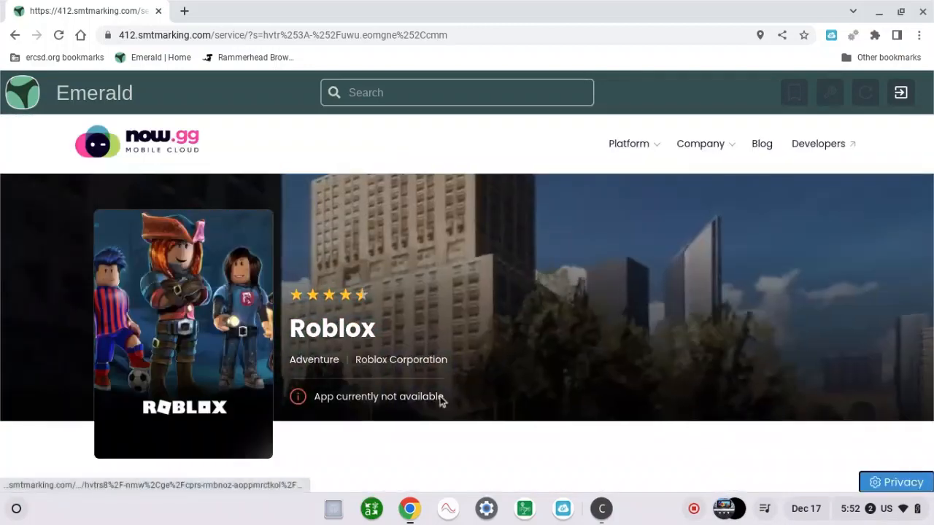